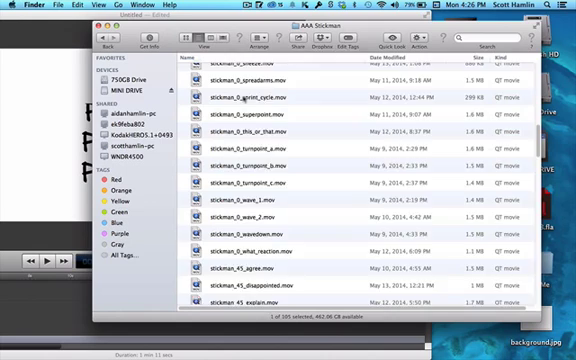
# Step: Select the stickman_0_explain clip and move its figure to -243, -93, left of the text
pyautogui.scroll(-3)
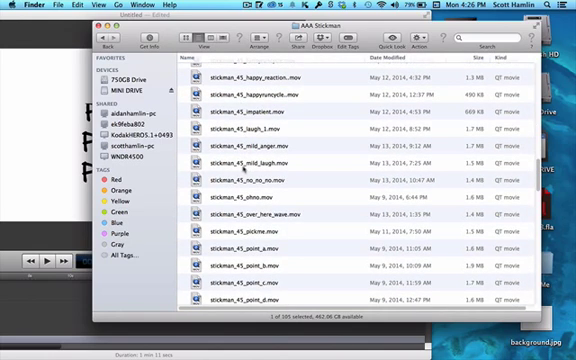
pyautogui.scroll(-3)
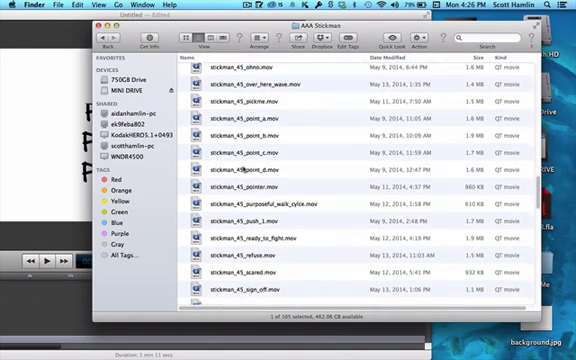
pyautogui.scroll(-3)
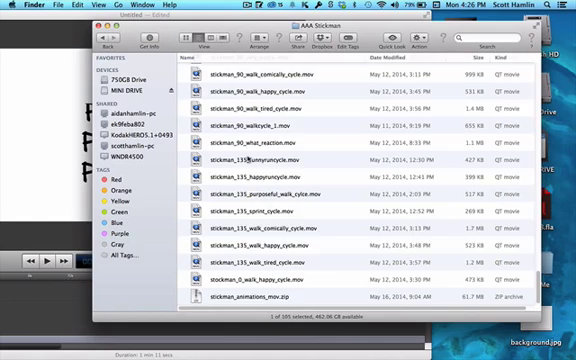
pyautogui.scroll(-3)
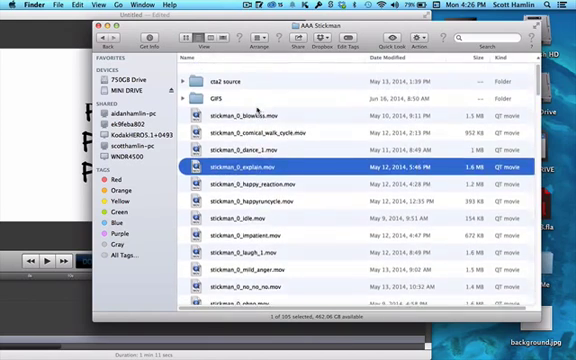
pyautogui.scroll(-3)
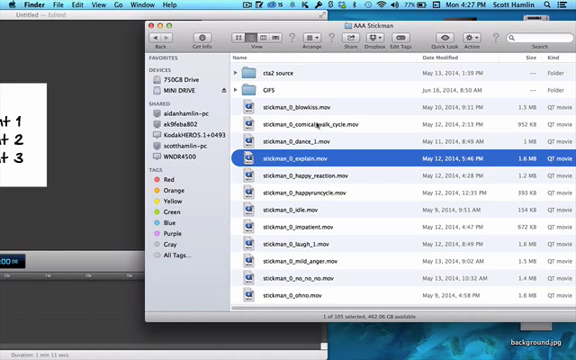
pyautogui.scroll(-3)
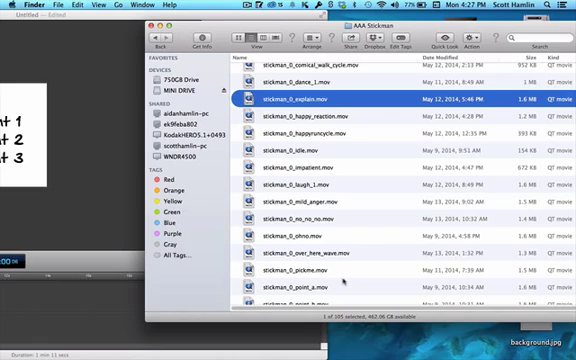
pyautogui.scroll(-3)
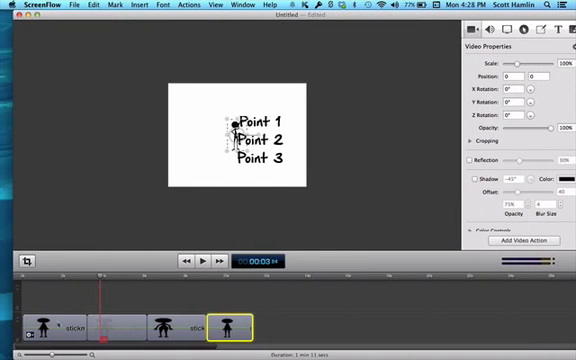
pyautogui.click(55, 325)
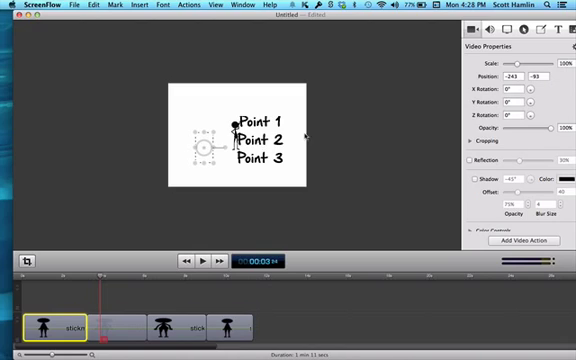
pyautogui.moveTo(307, 136)
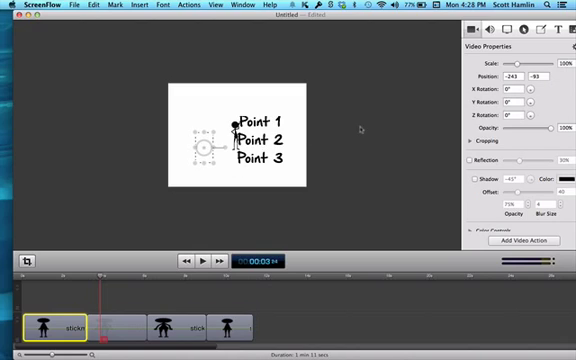
pyautogui.moveTo(82, 237)
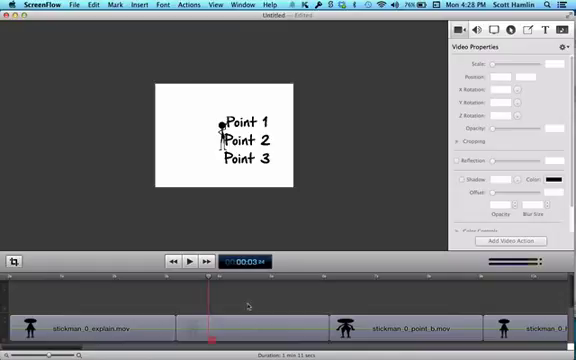
# Step: Move stickman_0_point_a into the gap after explain and line its figure up with the others
pyautogui.click(240, 300)
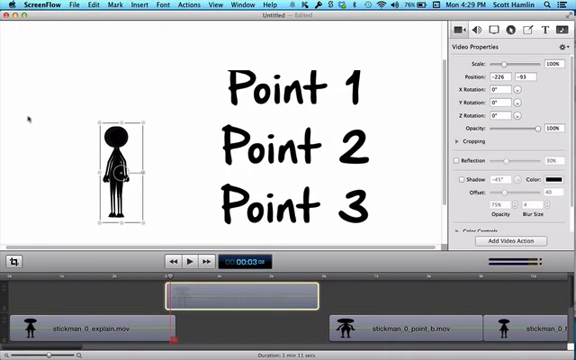
pyautogui.moveTo(118, 170); pyautogui.dragTo(130, 170)
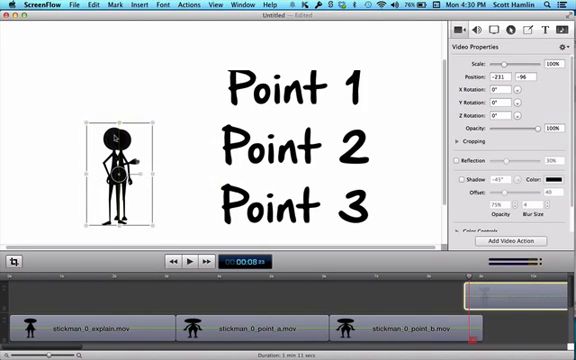
pyautogui.moveTo(116, 165); pyautogui.dragTo(105, 165)
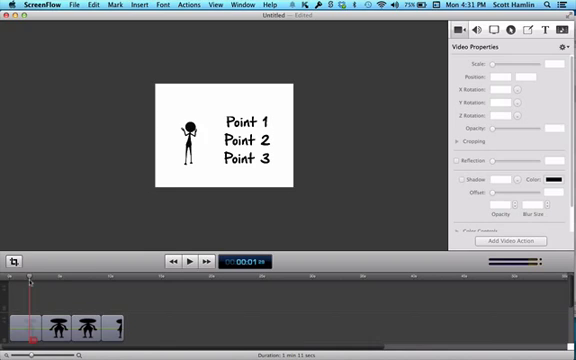
pyautogui.click(191, 259)
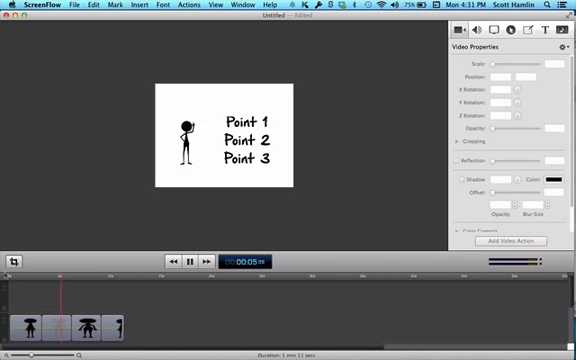
pyautogui.click(194, 261)
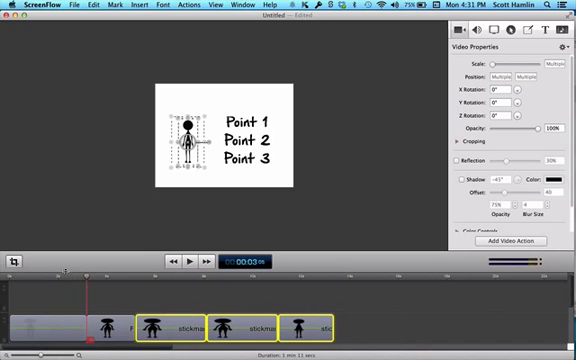
pyautogui.click(191, 260)
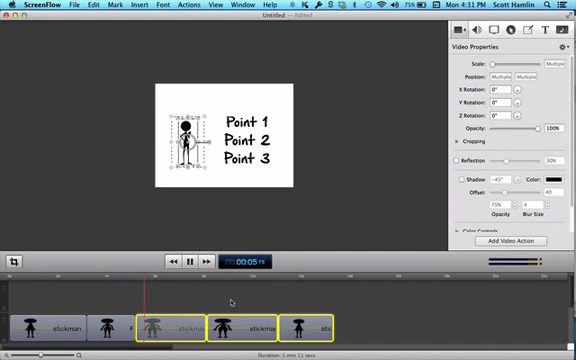
pyautogui.click(192, 260)
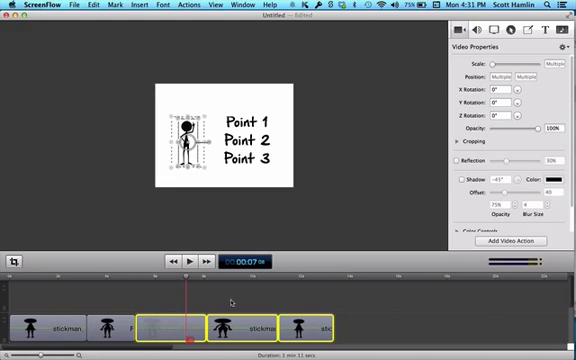